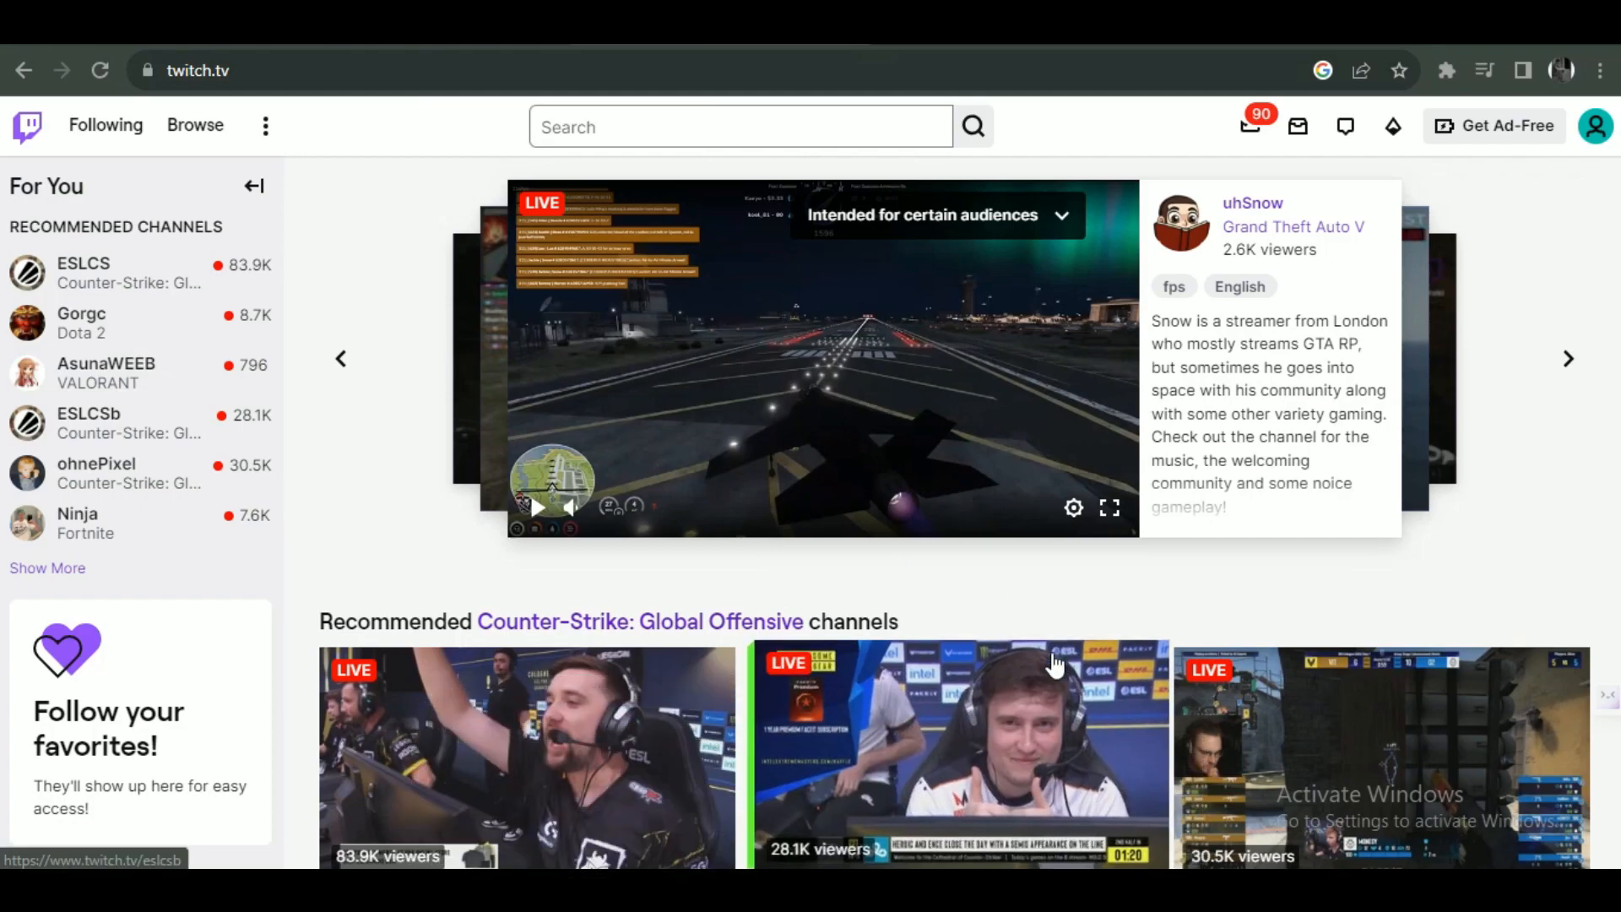
pyautogui.moveTo(1543, 287)
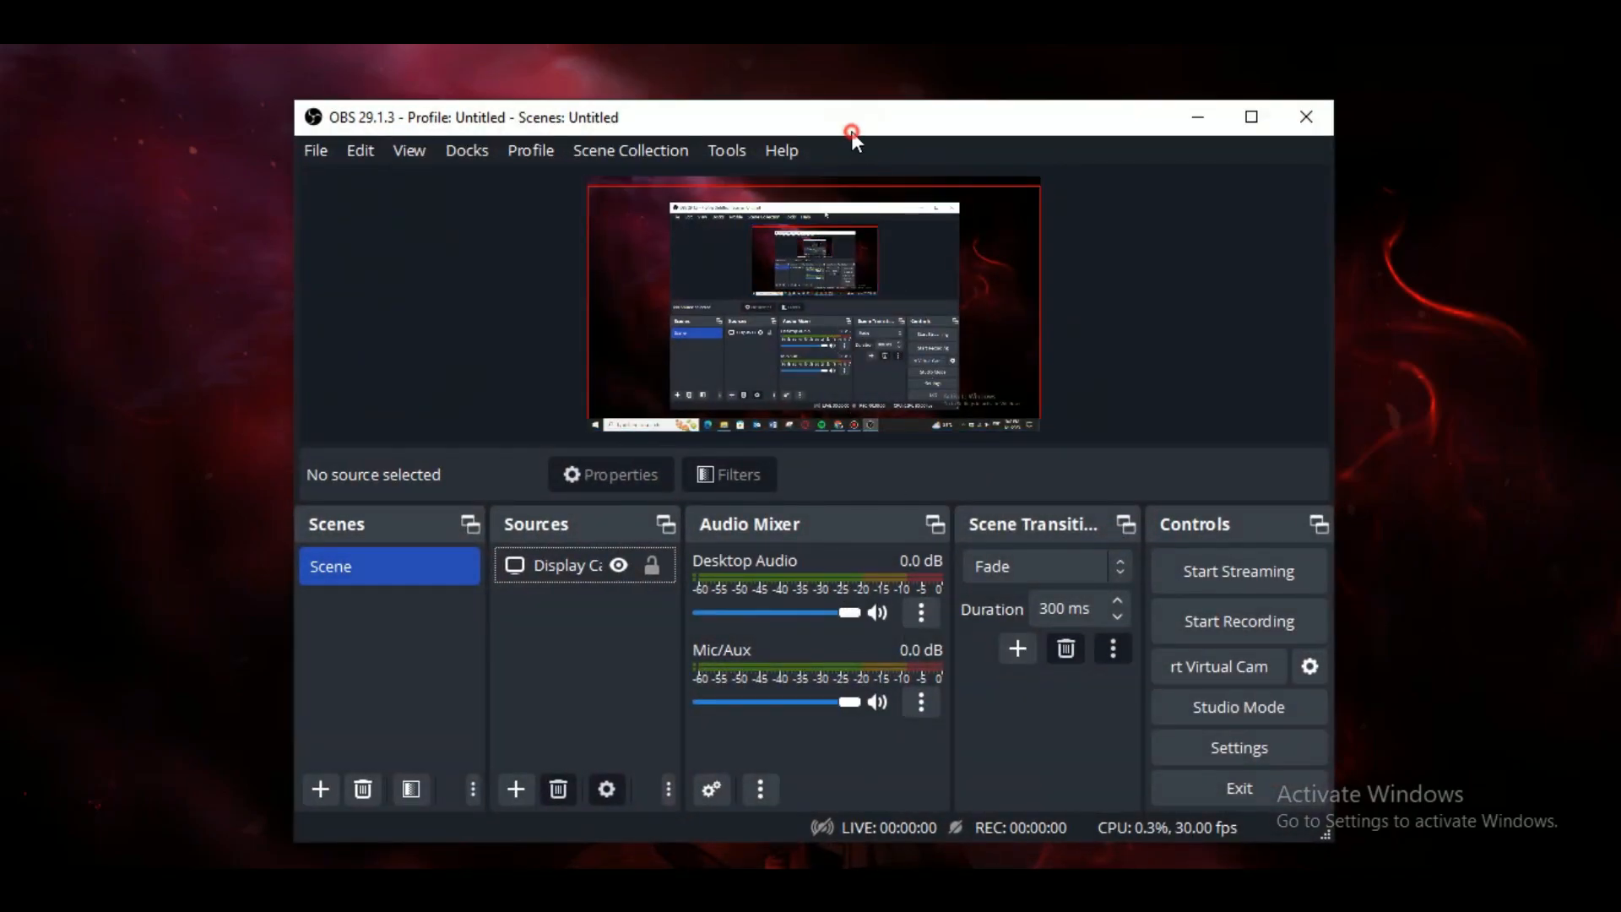
# - Begin adding an Application Audio Capture (BETA) source to the current scene
pyautogui.moveTo(851, 130); pyautogui.dragTo(807, 135)
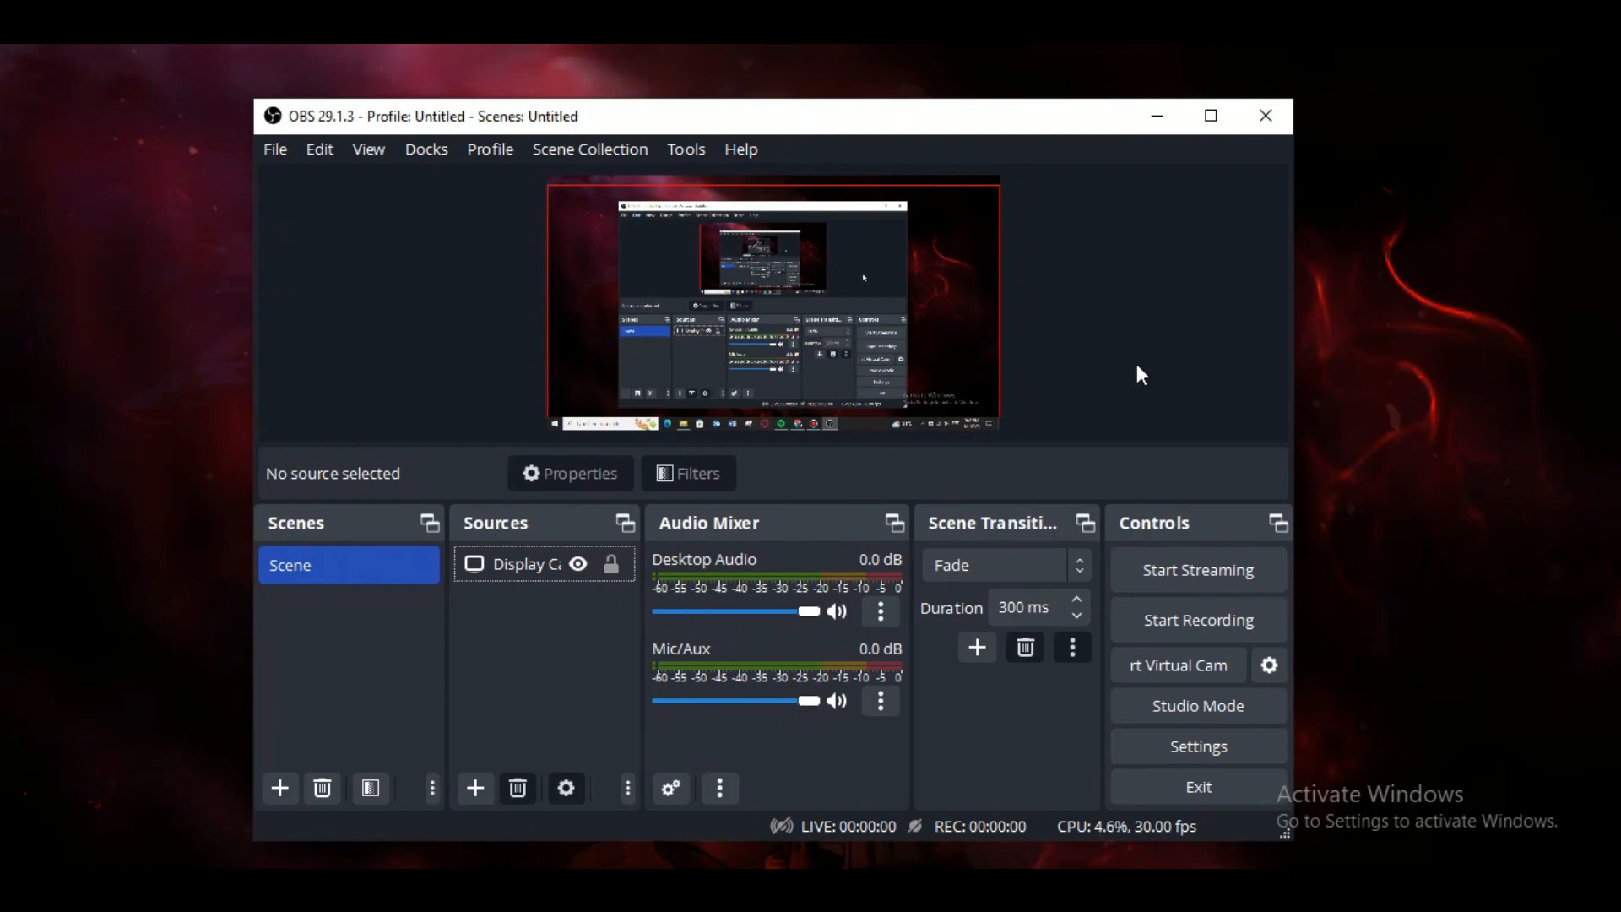
pyautogui.moveTo(1361, 317)
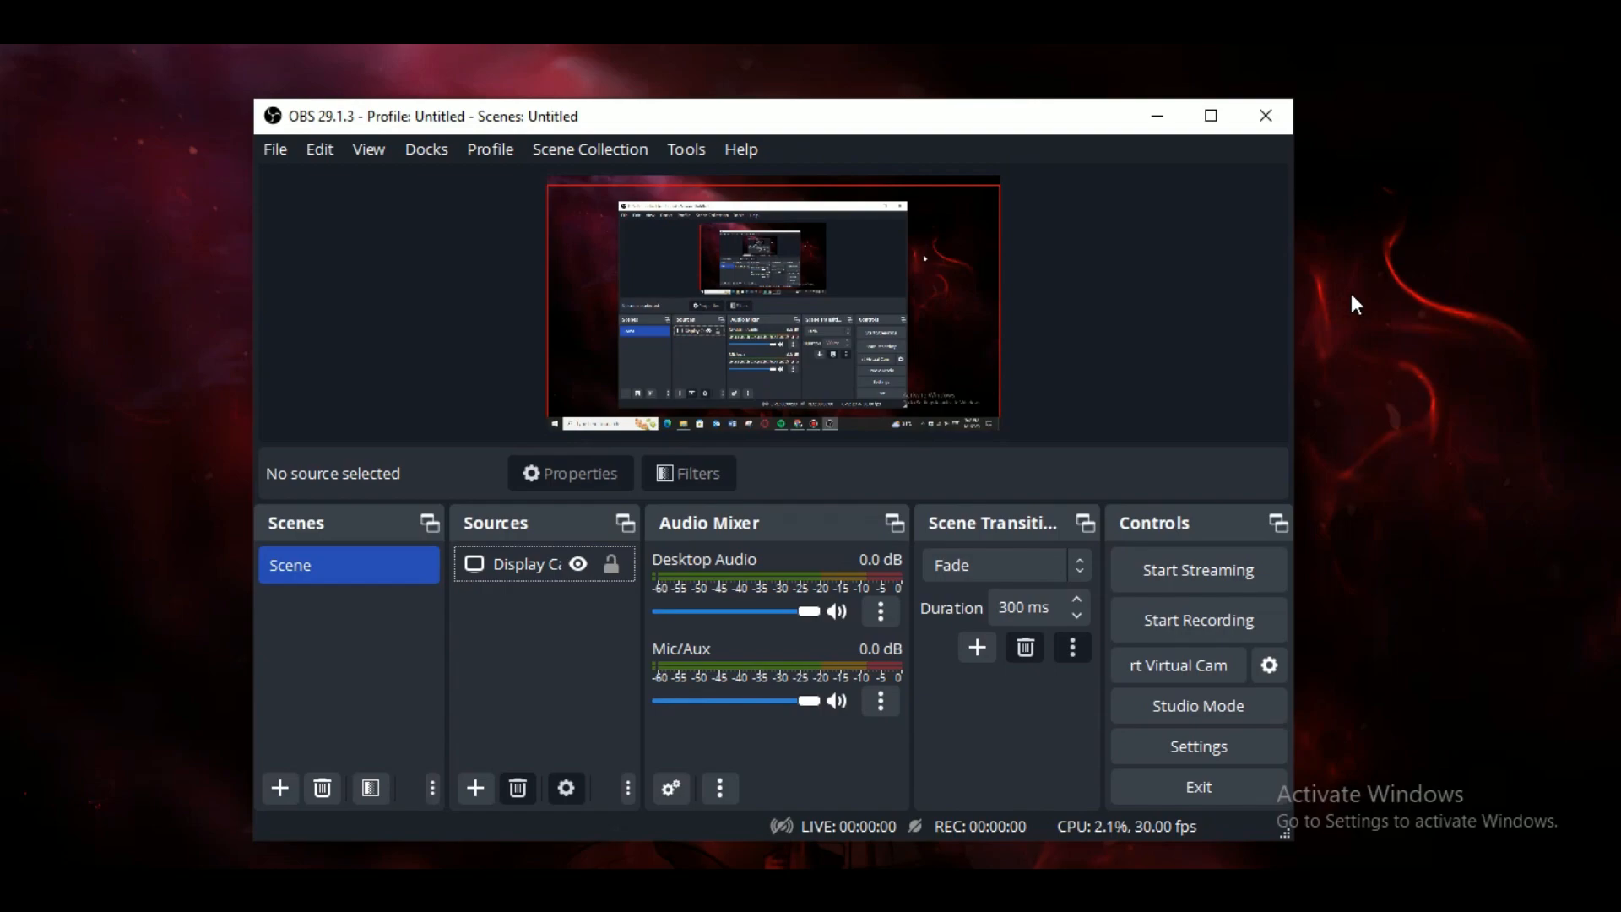
pyautogui.moveTo(708, 620)
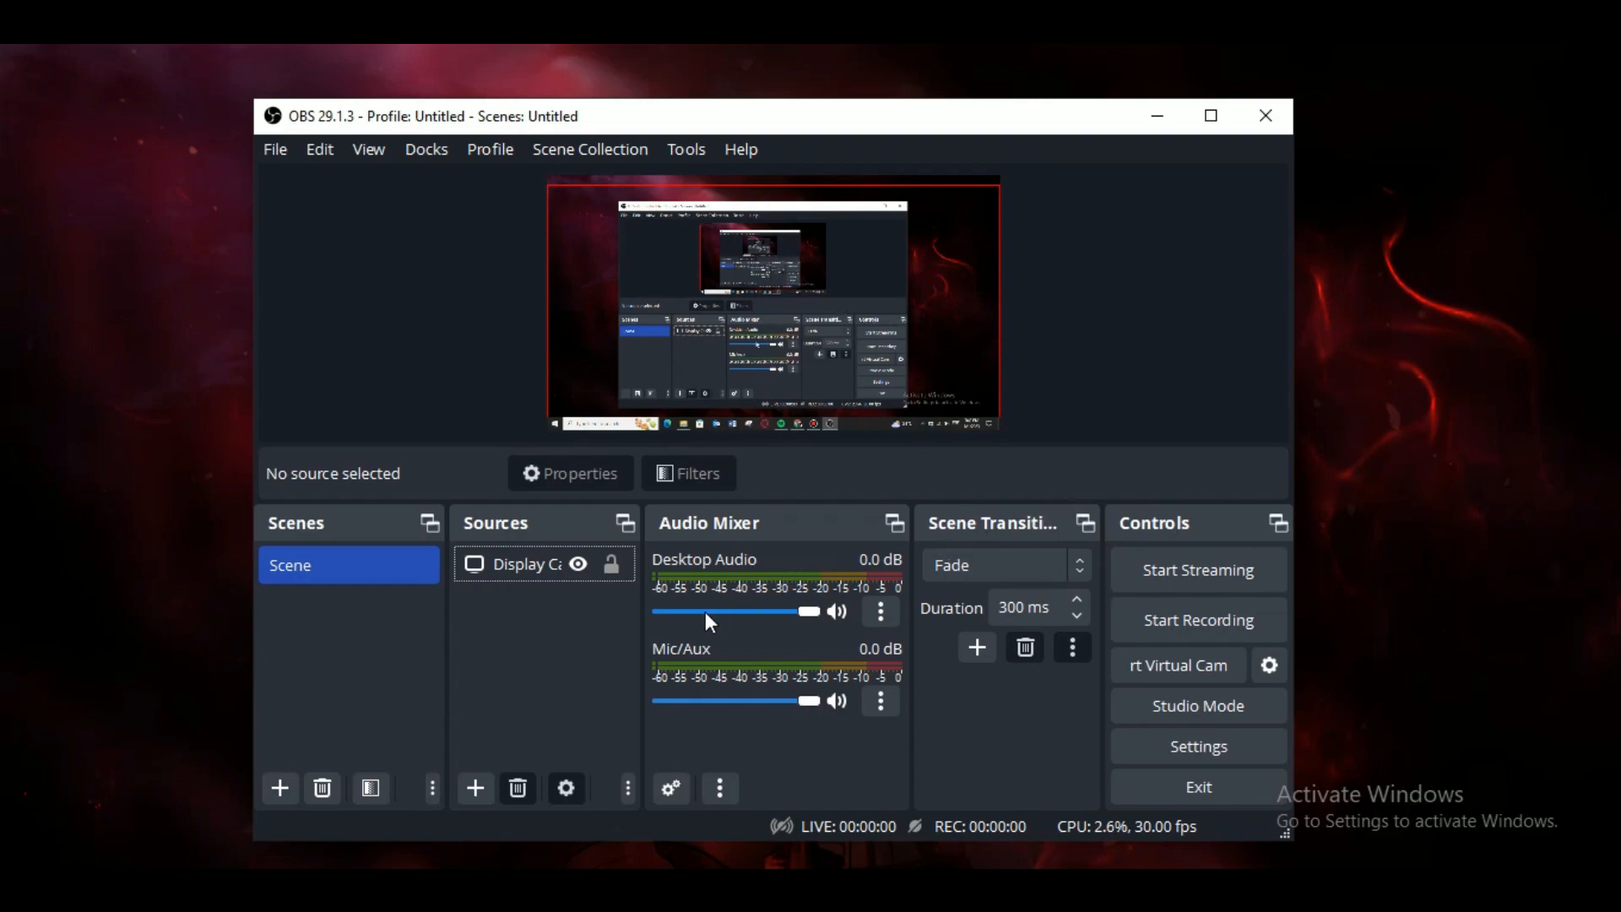
pyautogui.moveTo(876, 848)
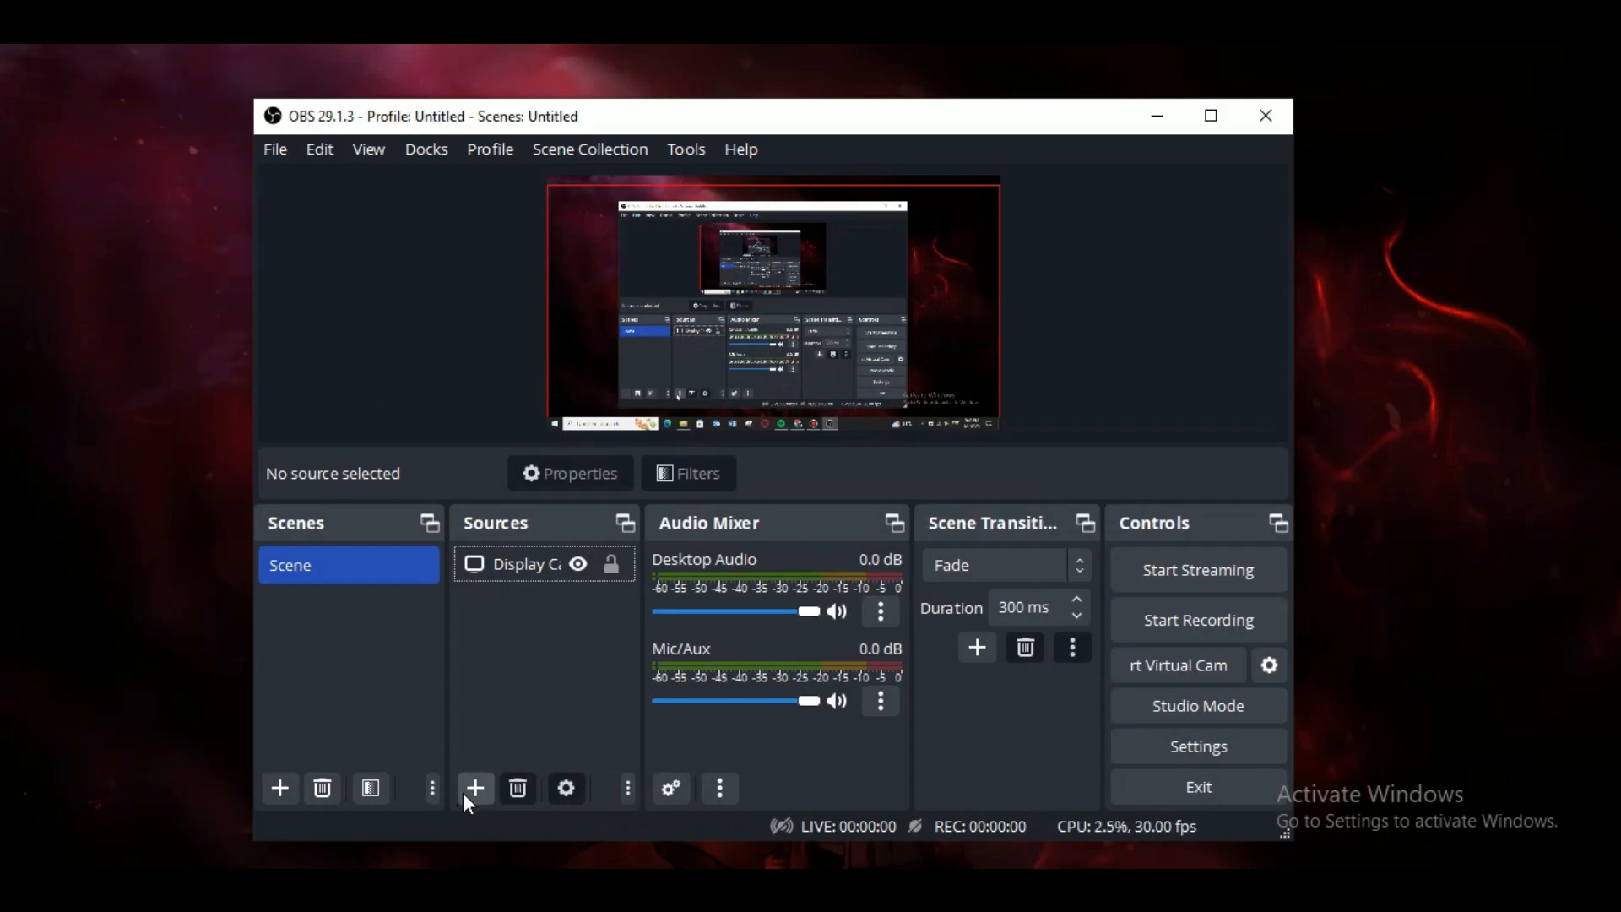
pyautogui.click(474, 789)
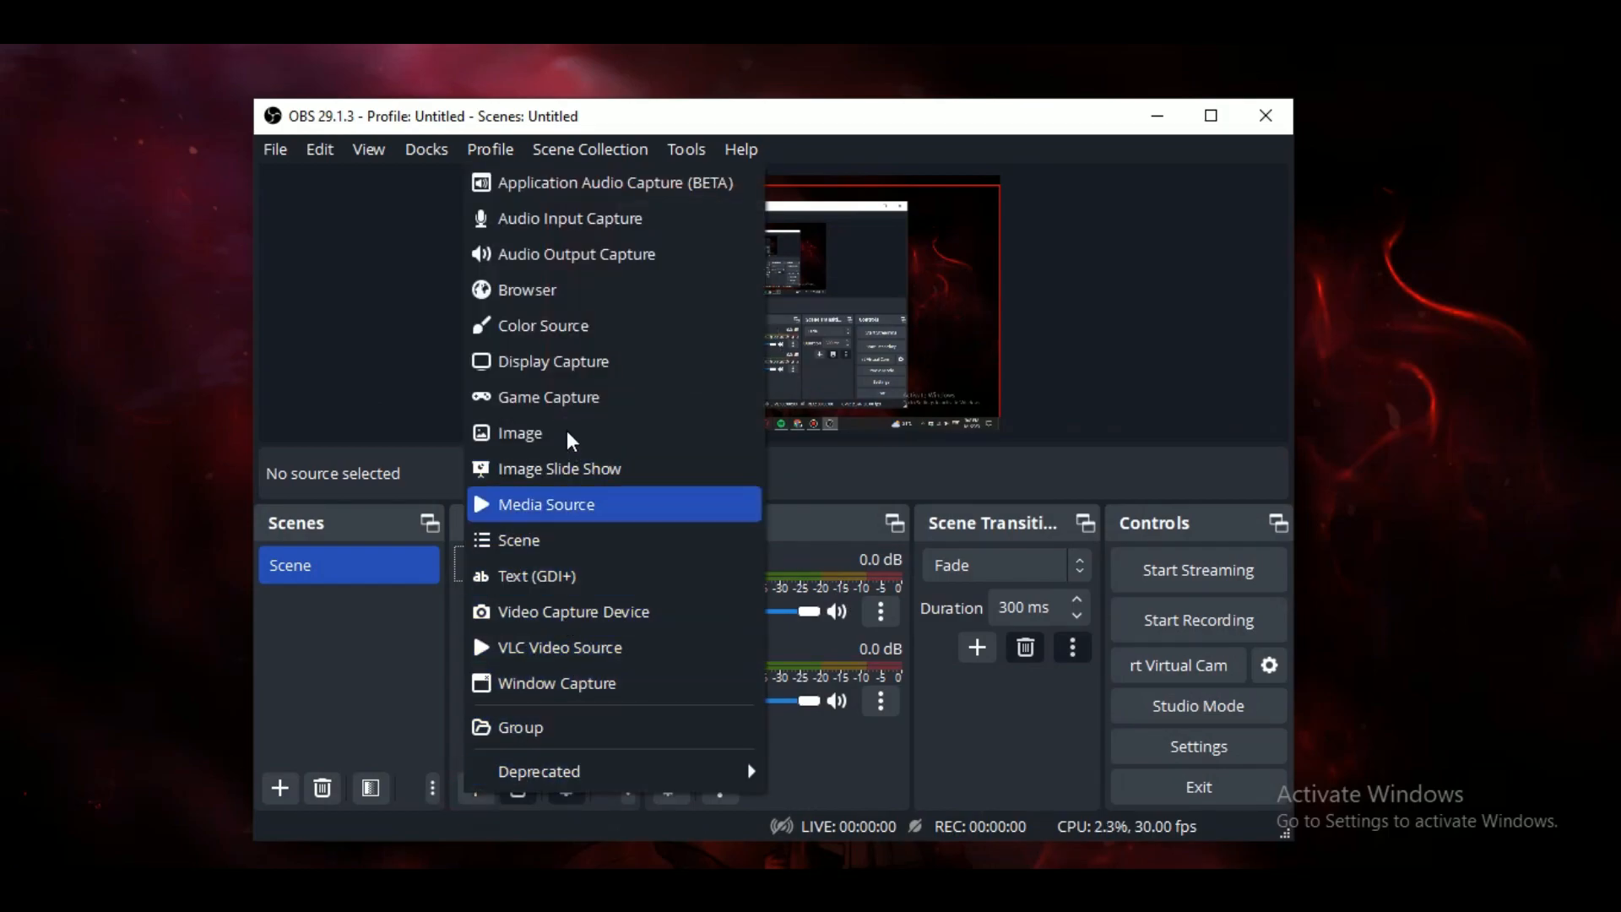
pyautogui.moveTo(630, 185)
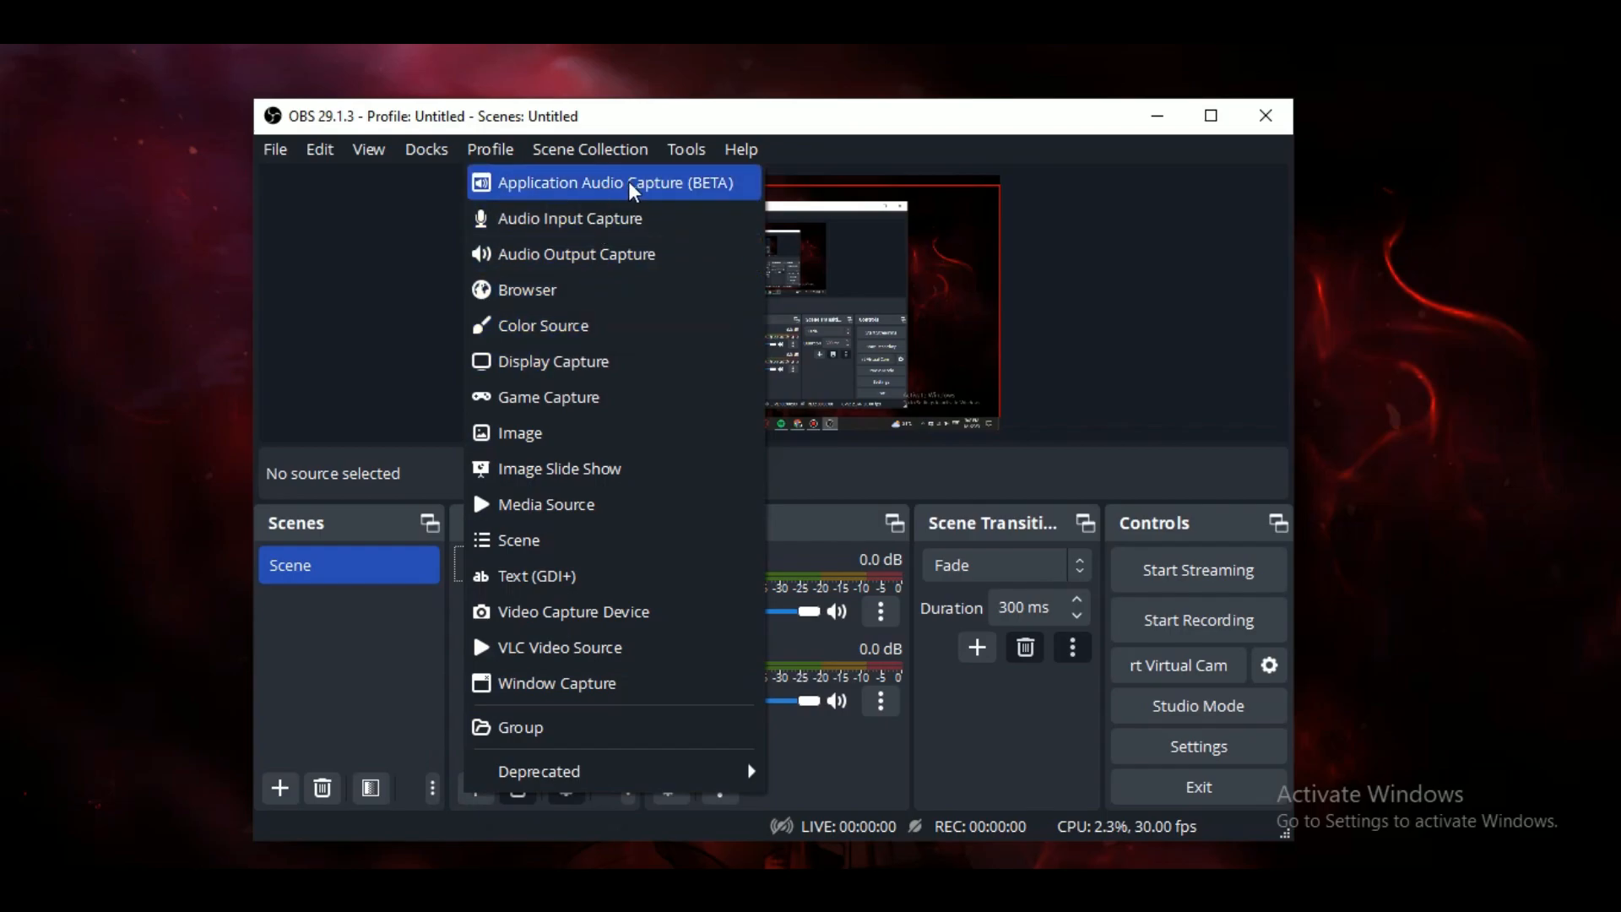
pyautogui.click(615, 182)
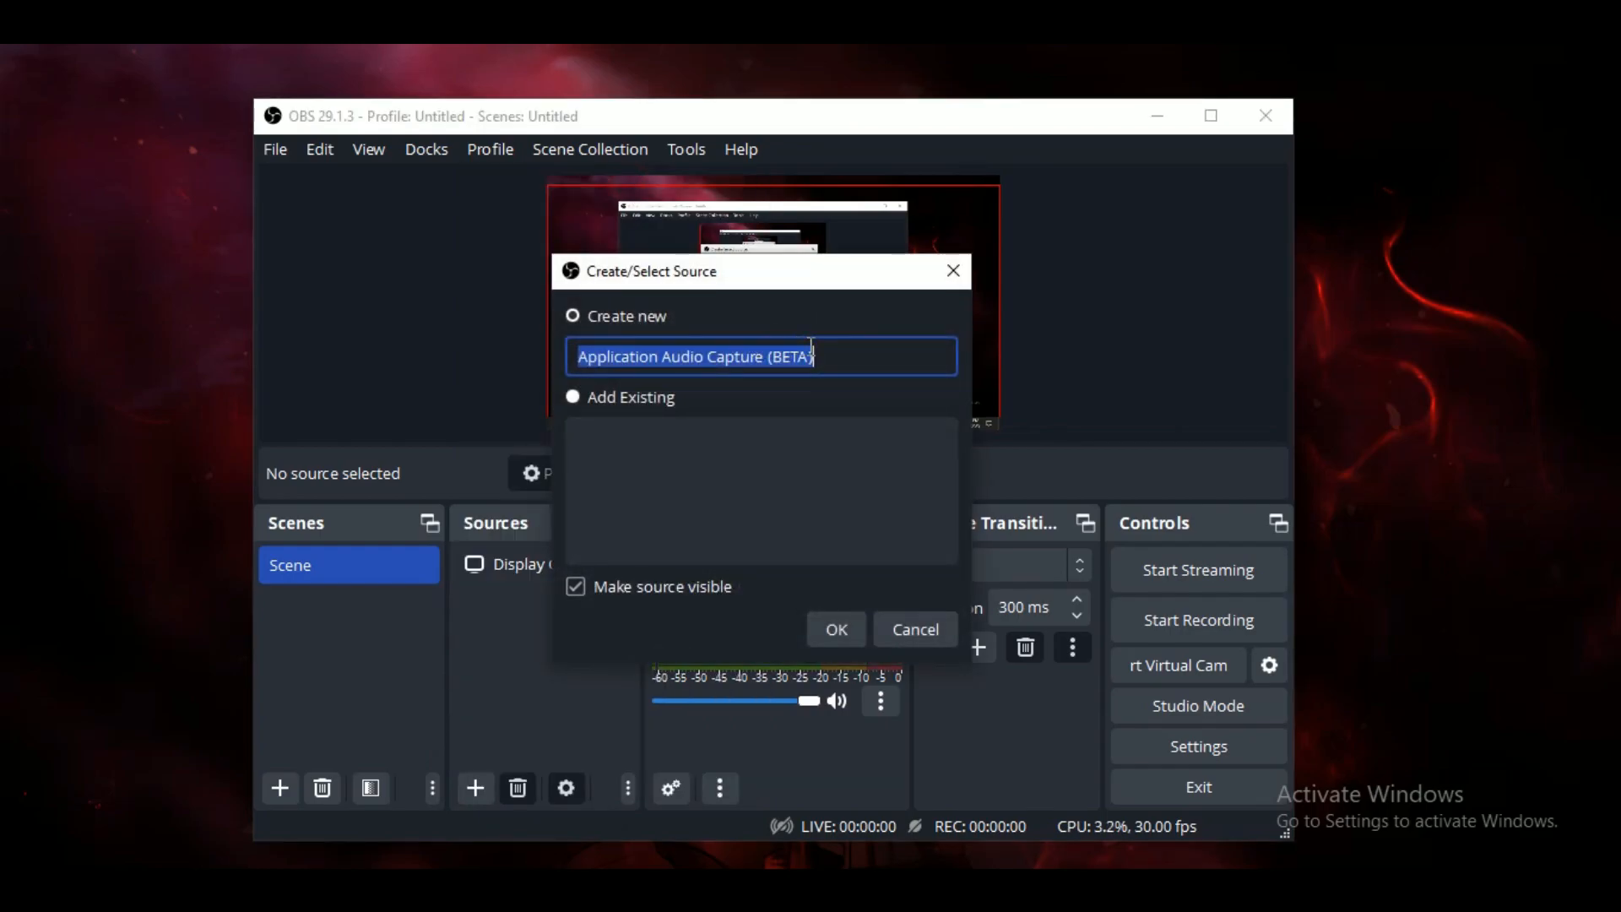
# - Create the source named Spotify capturing the [Spotify.exe]: Spotify Premium window
pyautogui.write('Spotify')
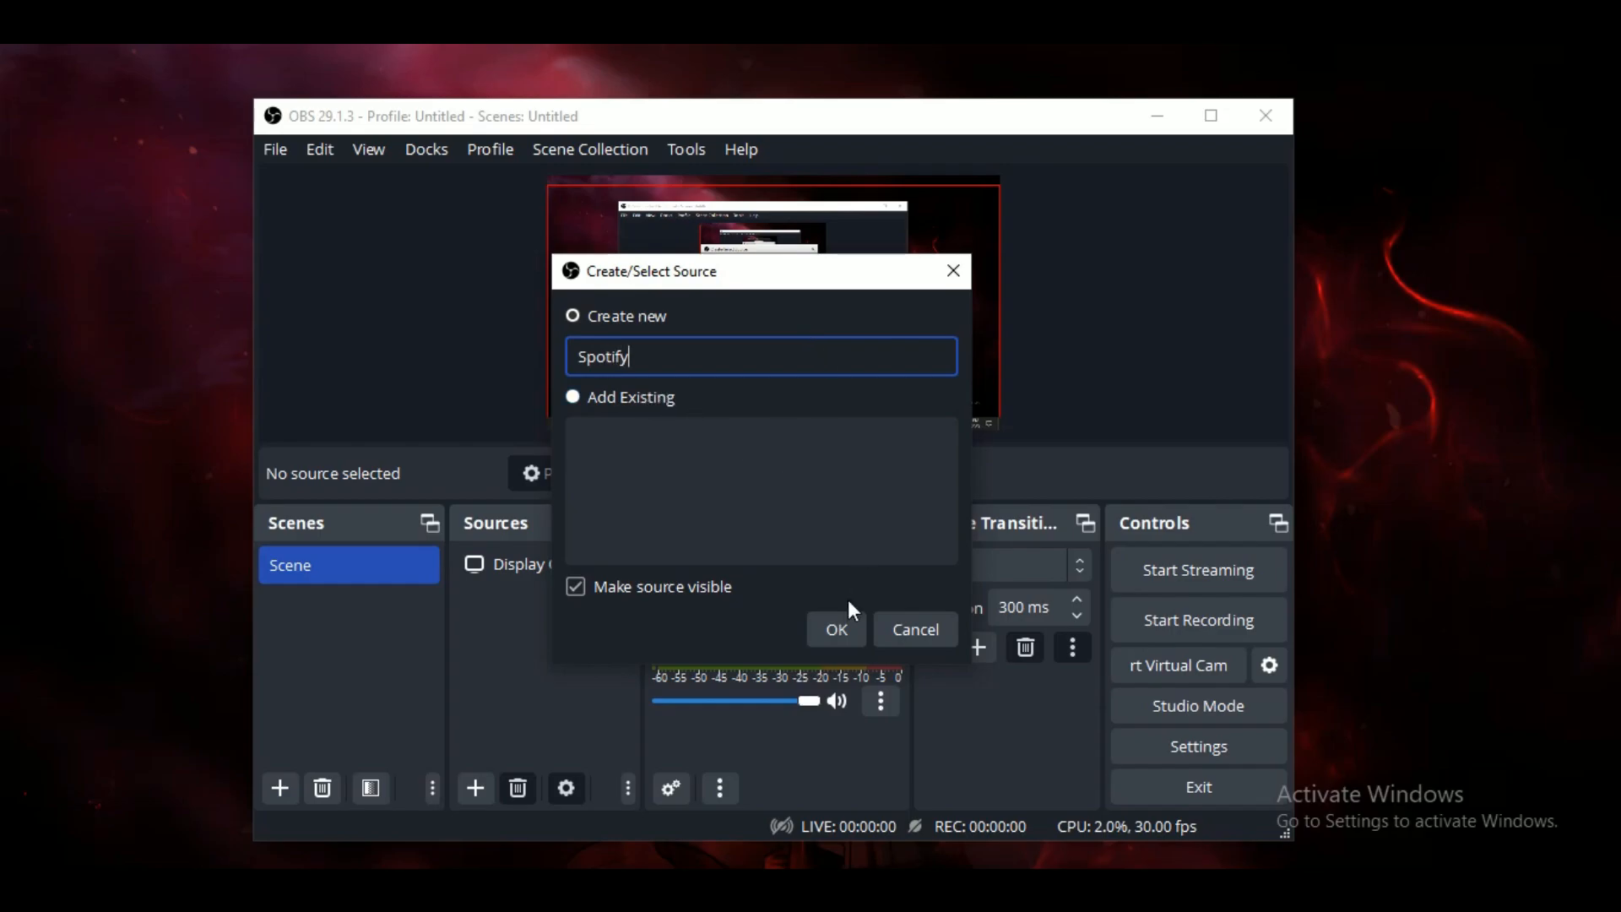
pyautogui.click(836, 630)
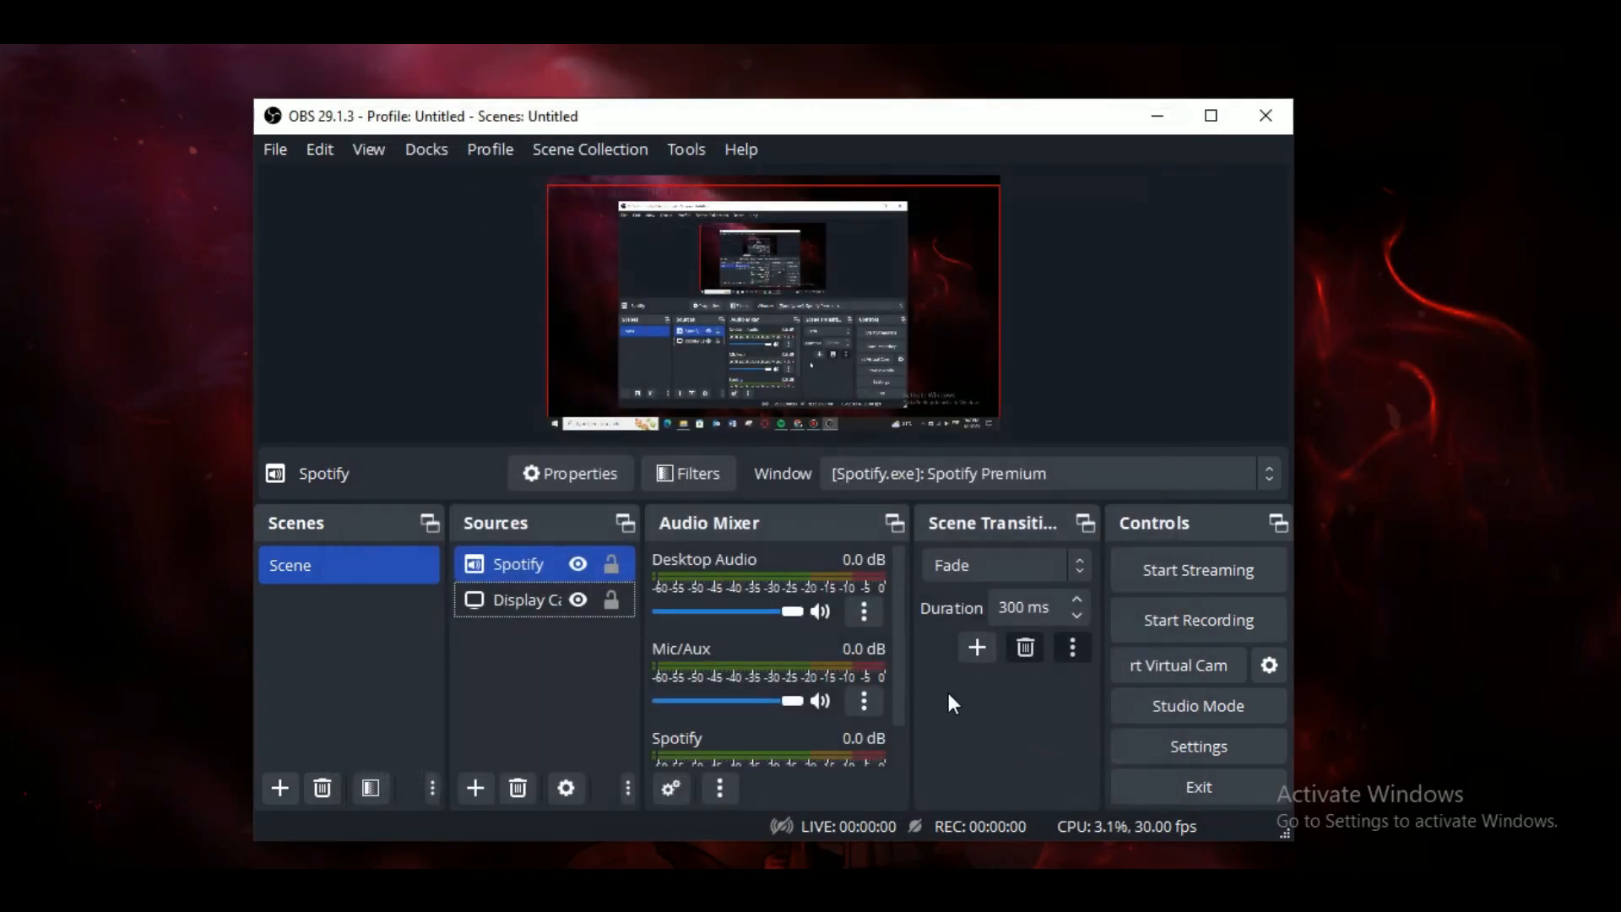
# - Show the Spotify mixer channel's options menu listing filters and audio properties
pyautogui.scroll(-3)
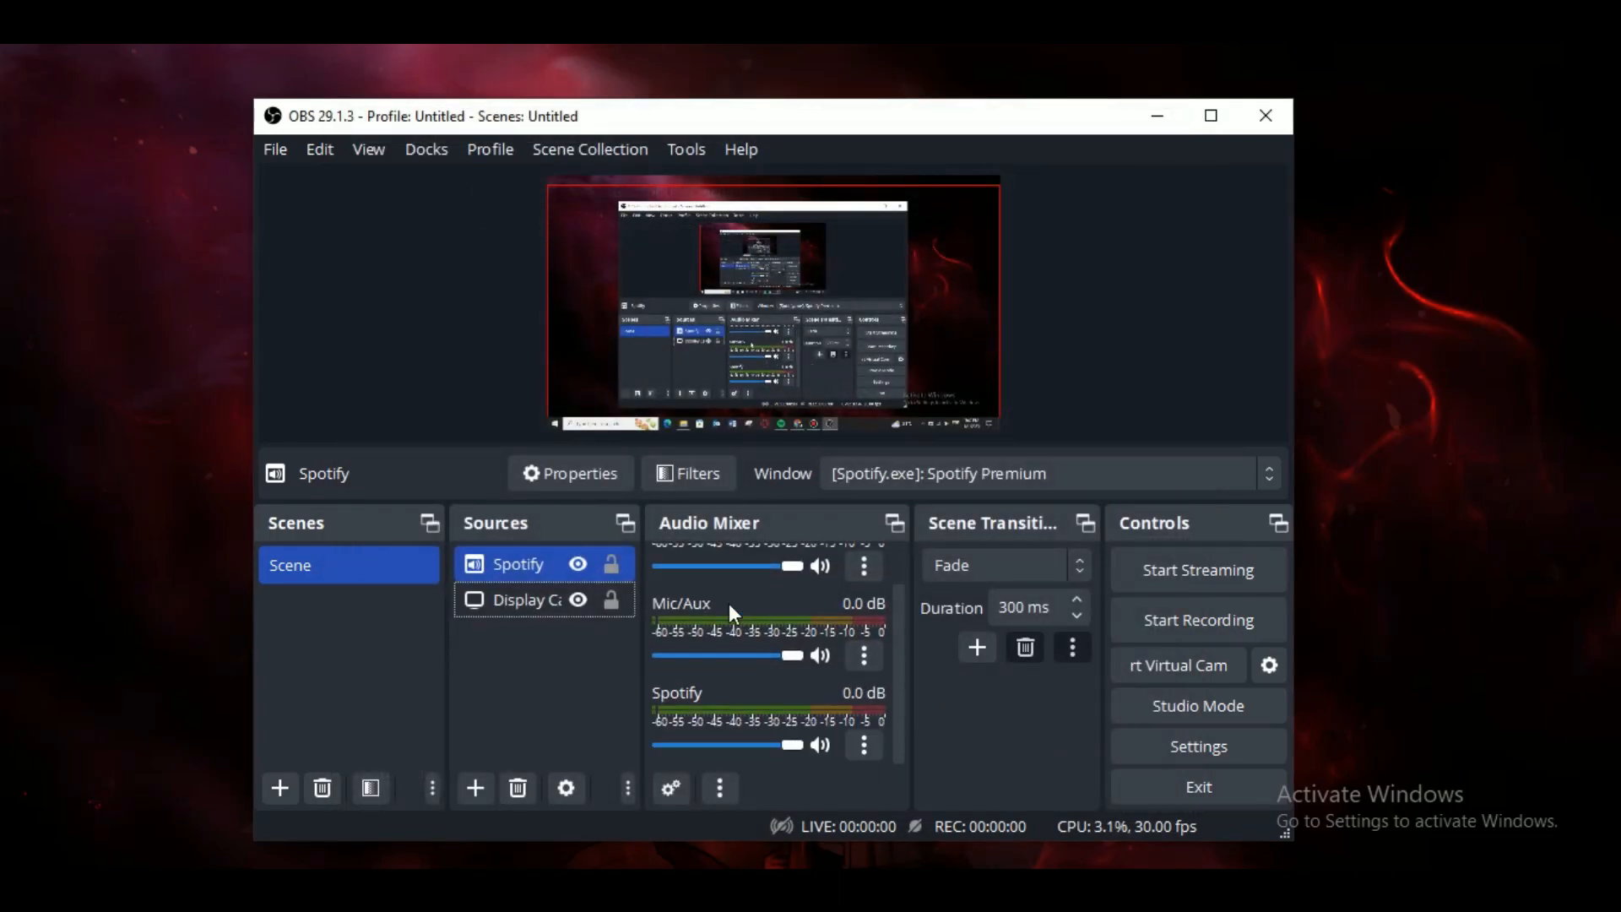
pyautogui.moveTo(790, 743); pyautogui.dragTo(721, 743)
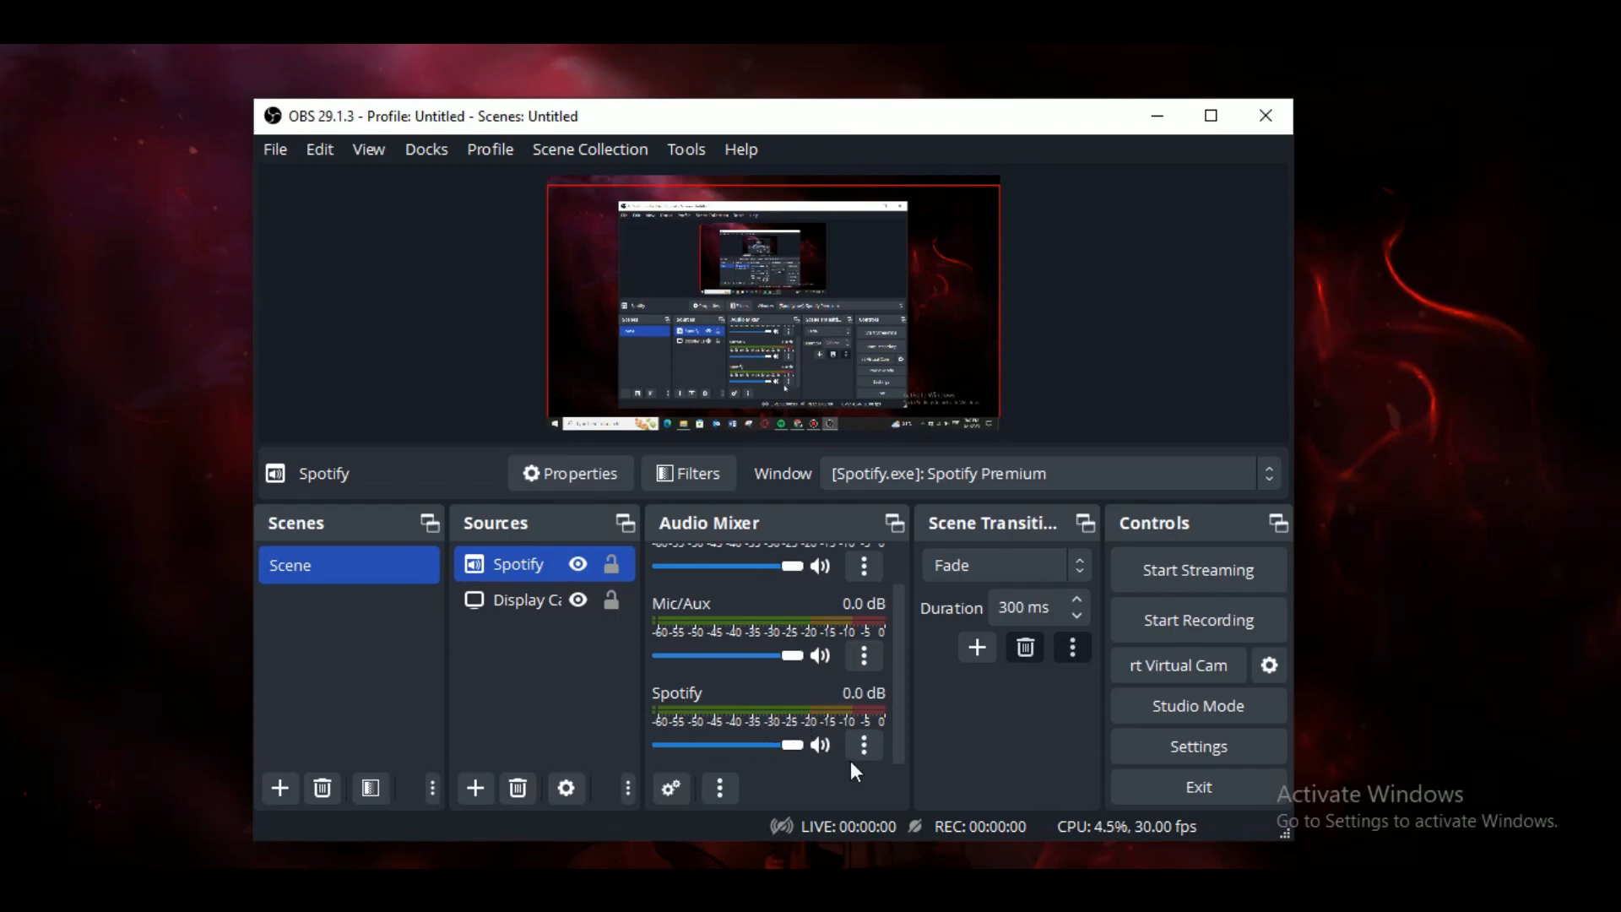
pyautogui.click(862, 745)
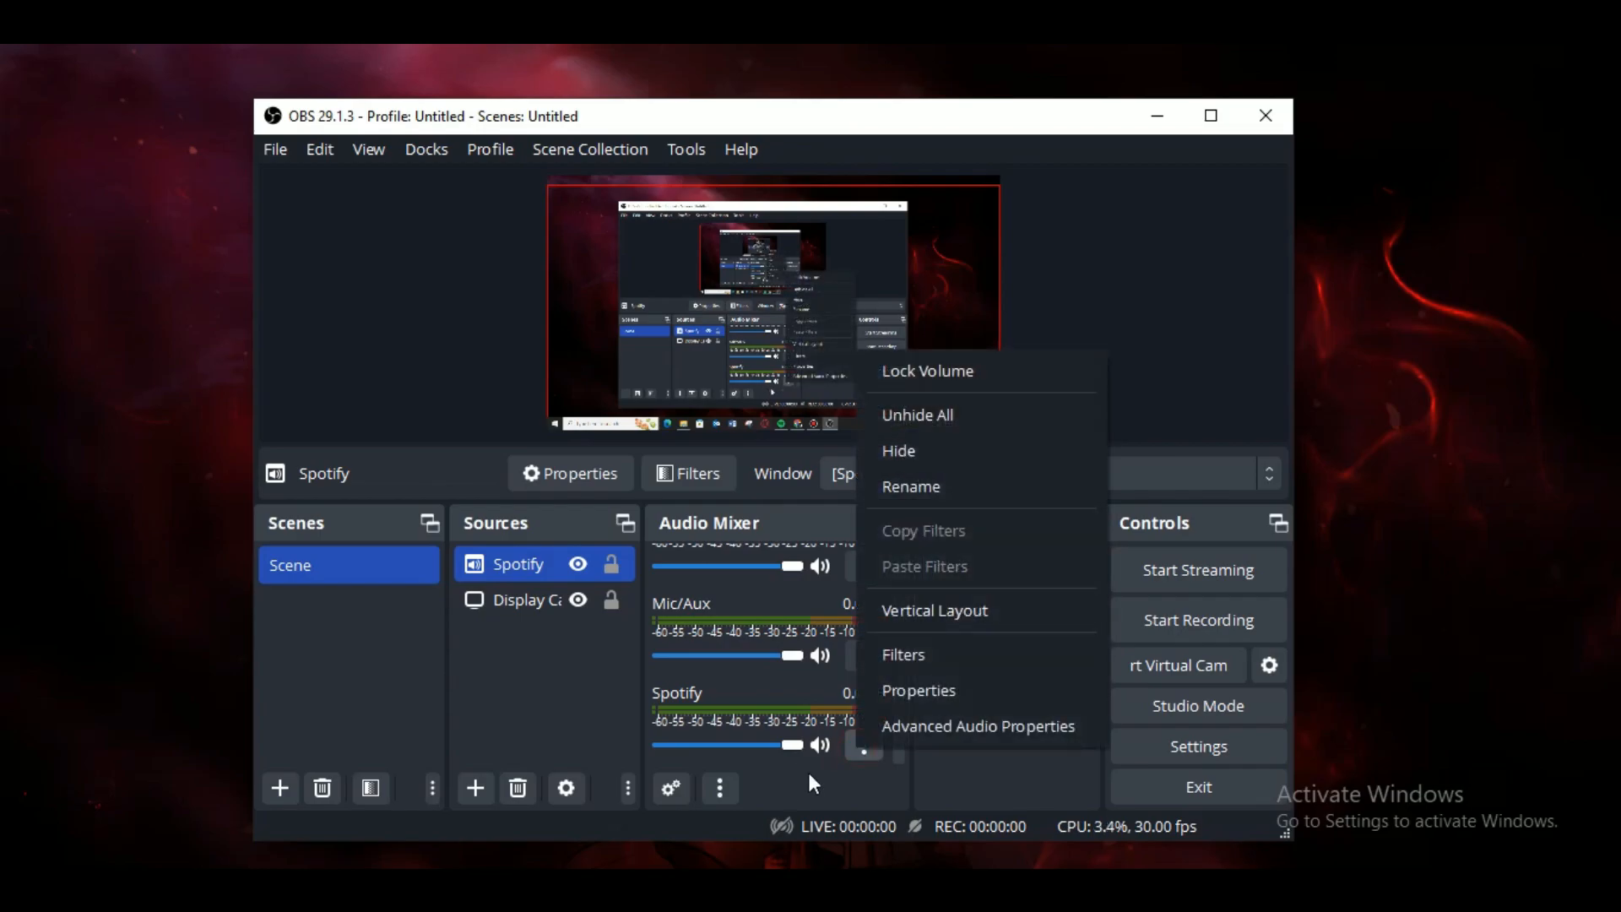